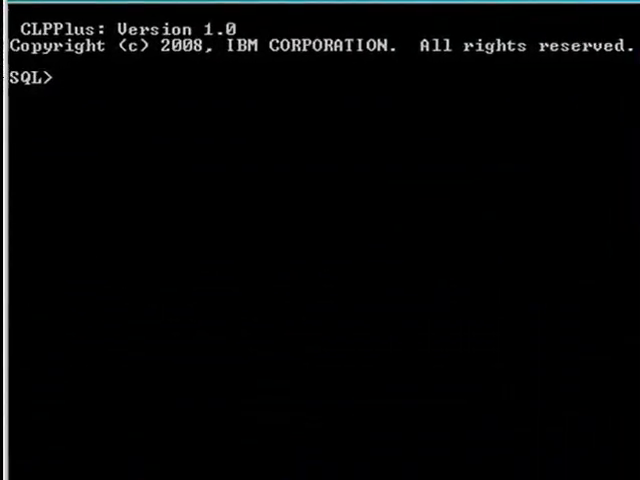
Run HOST ls | grep plsql.txt to confirm plsql.txt is in the current directory
{"action": "type", "text": "HOS"}
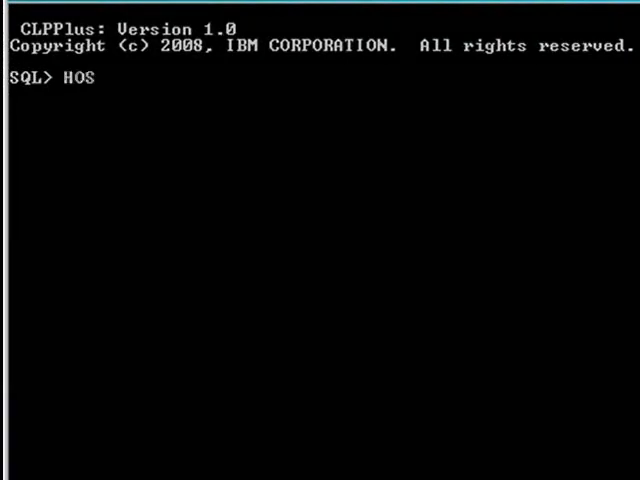
{"action": "type", "text": "T ls |"}
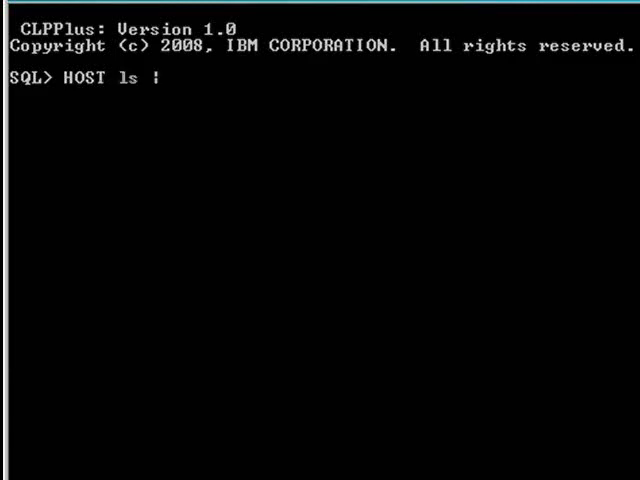
{"action": "type", "text": "grep plsq"}
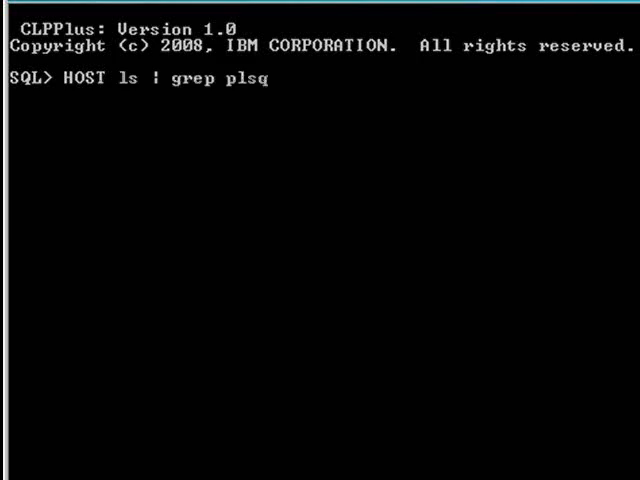
{"action": "type", "text": "l.txt"}
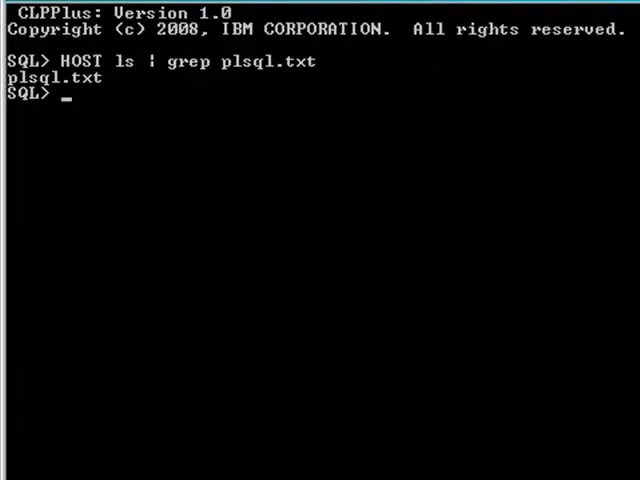
Connect as db2inst1 to the test database at localhost:50000
{"action": "type", "text": "CONNECT"}
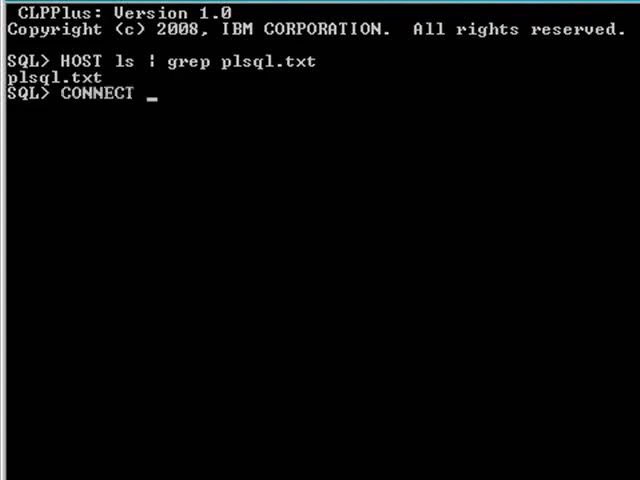
{"action": "type", "text": "db2inst1"}
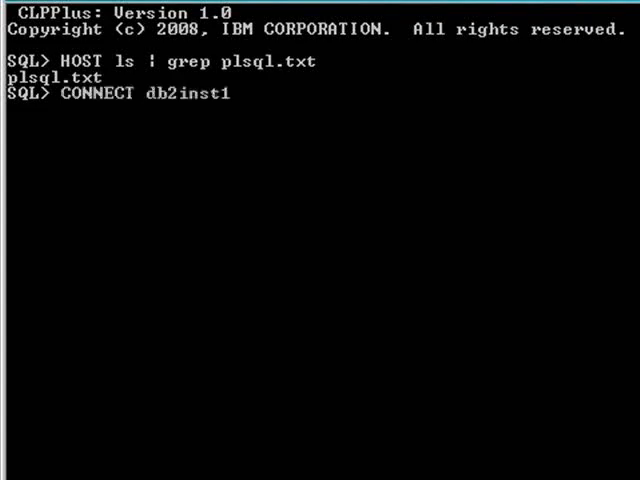
{"action": "type", "text": "@local"}
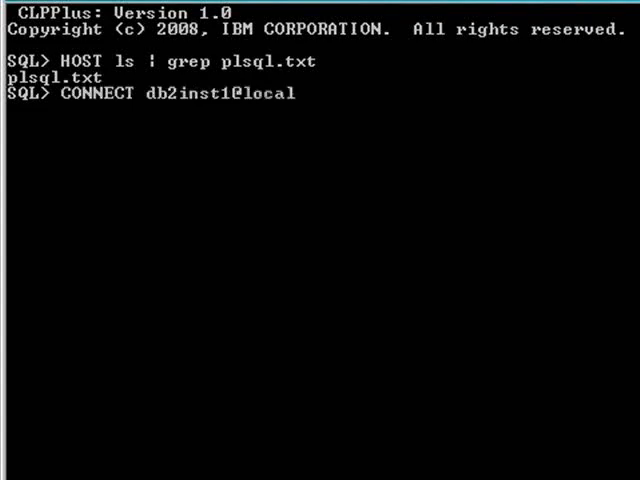
{"action": "type", "text": "host:5000"}
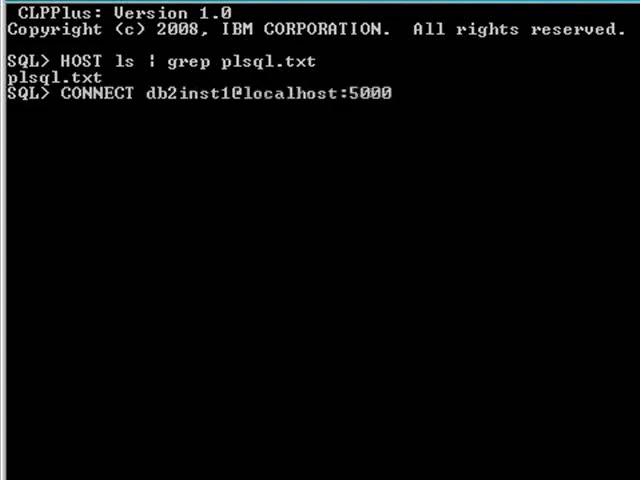
{"action": "type", "text": "0/test"}
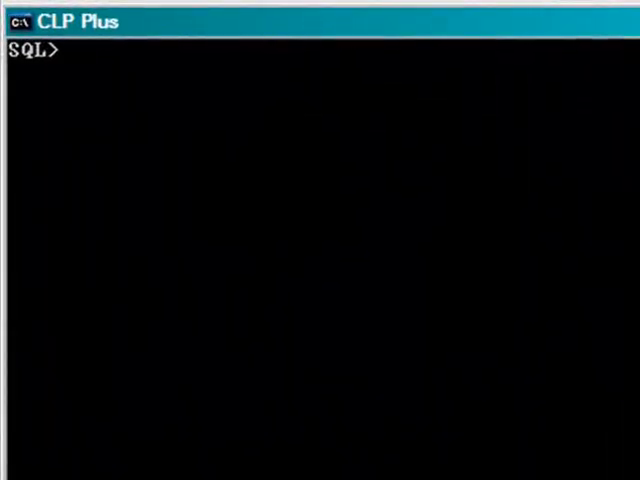
Load plsql.txt into the buffer with GET, then enter RUN
{"action": "type", "text": "GET plsql.txt"}
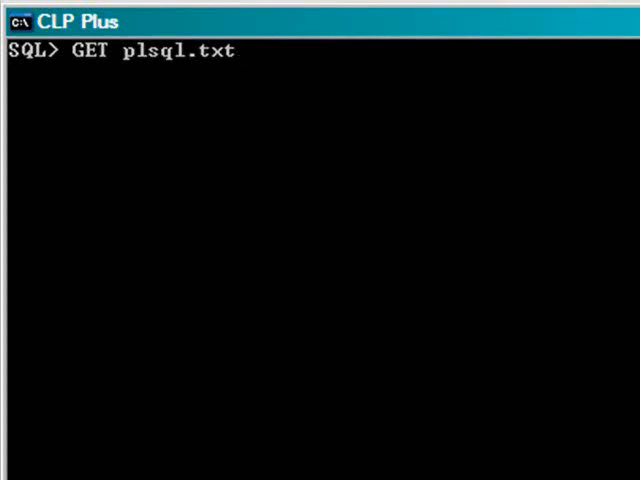
{"action": "key", "text": "Return"}
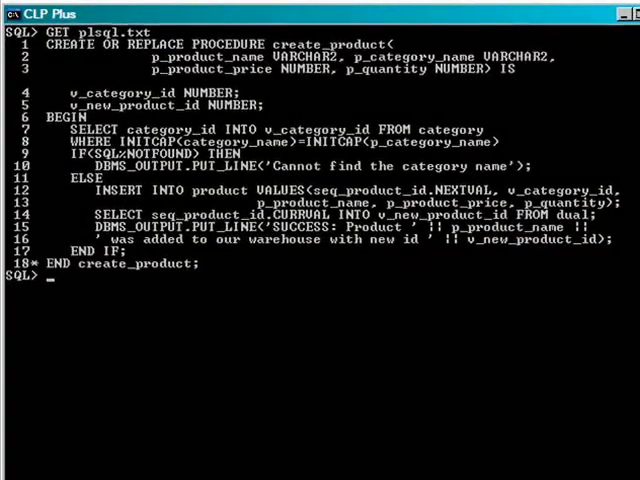
{"action": "type", "text": "RUN"}
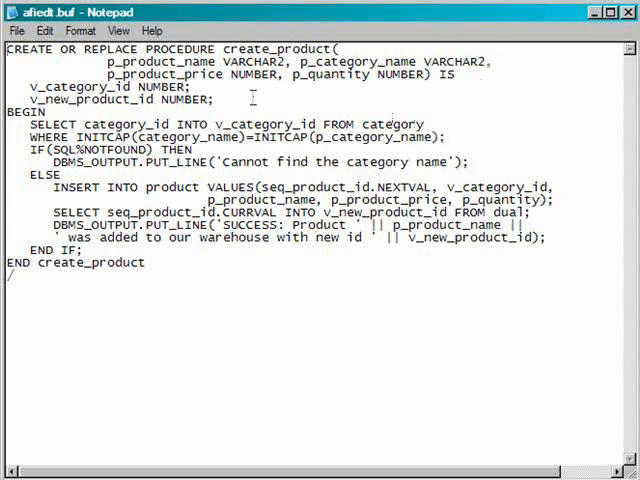
Remove the semicolon after END create_product in the Notepad buffer
{"action": "left_click", "coordinate": [11, 31]}
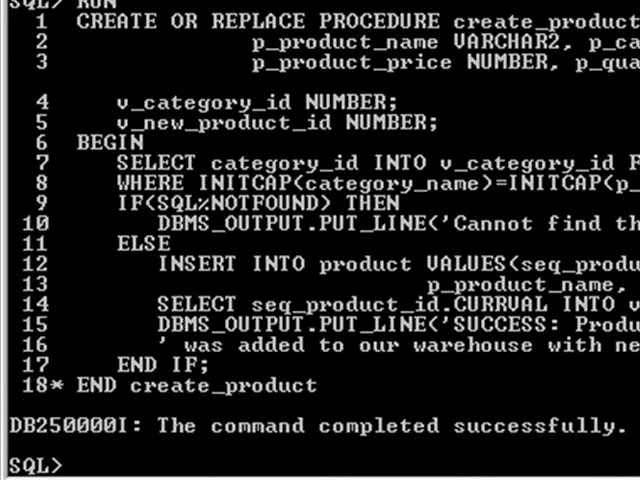
Enable server output and execute create_product('Test','Automotive',25.99, 10000)
{"action": "type", "text": "SET SERVEROUTPUT ON"}
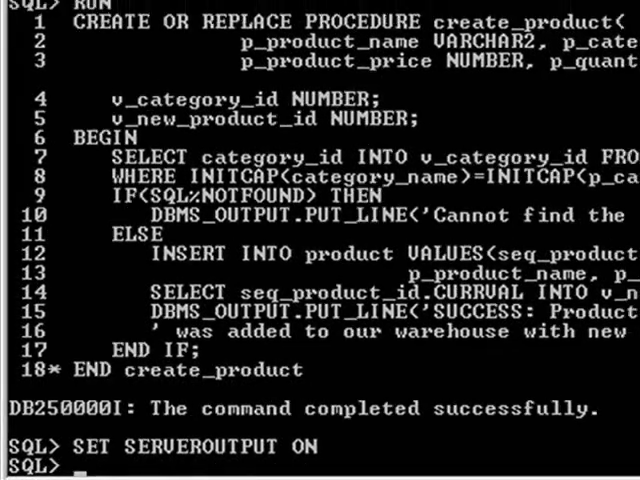
{"action": "type", "text": "EXECUTE create_product('Test','Automotive',25.99, 10000)"}
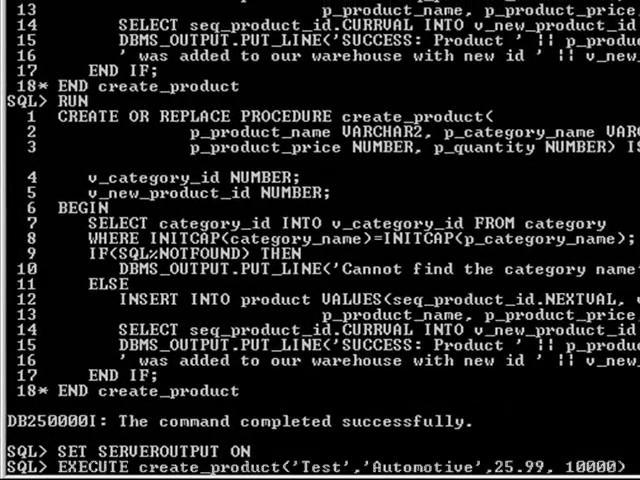
{"action": "key", "text": "Return"}
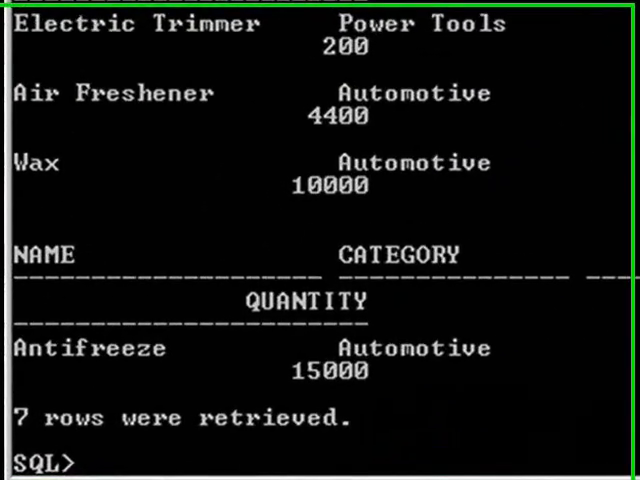
Enter SHOW LINESIZE below the 7-row product listing
{"action": "type", "text": "SHOW LINESIZE"}
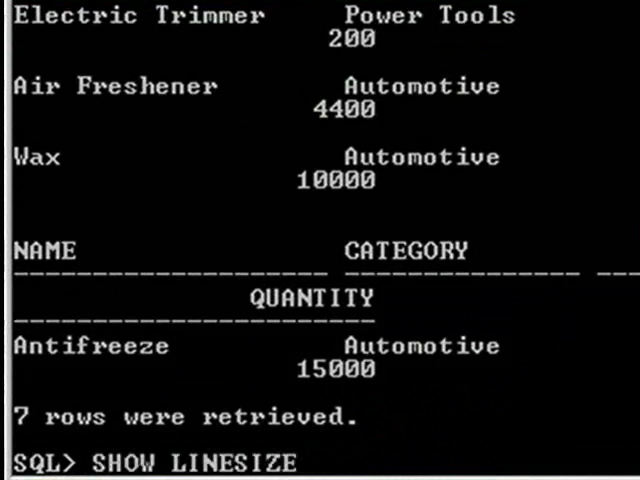
Check the current line size of 60 and set it to 80
{"action": "key", "text": "Return"}
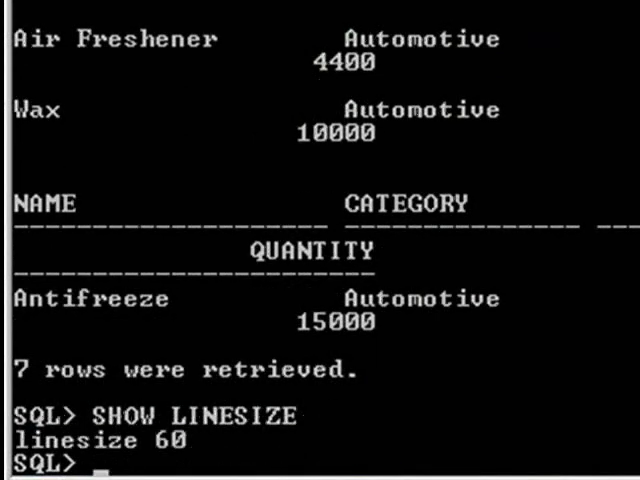
{"action": "type", "text": "SET"}
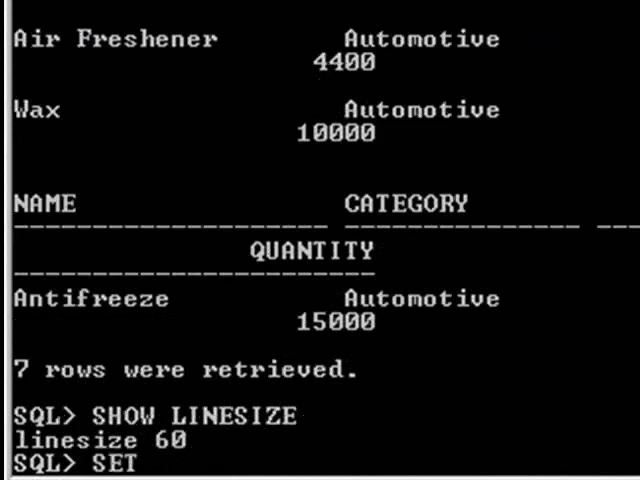
{"action": "type", "text": "LINESIZE 80"}
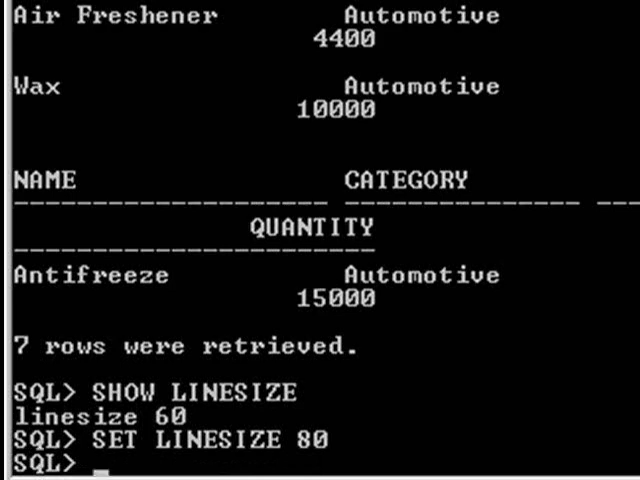
Format the Price column as $99,999.99 and the Quantity column as 999,999
{"action": "type", "text": "COLUMN Price FORMAT $99,999.99"}
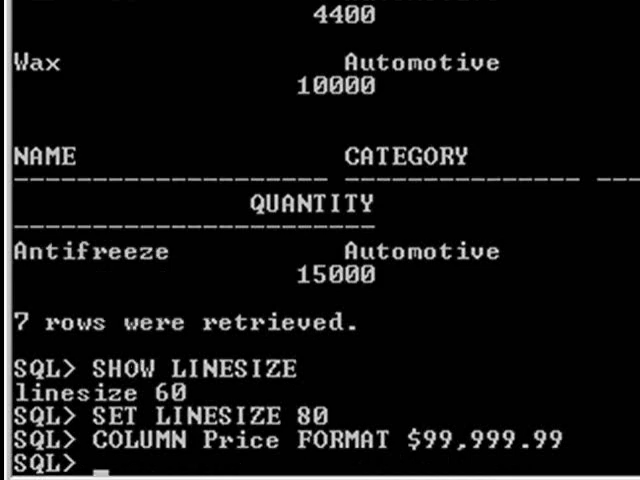
{"action": "type", "text": "COLUMN Quantity FORMAT 999,999"}
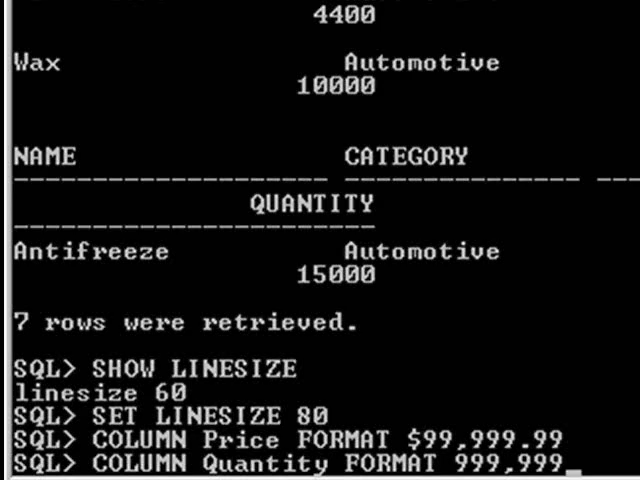
{"action": "key", "text": "Return"}
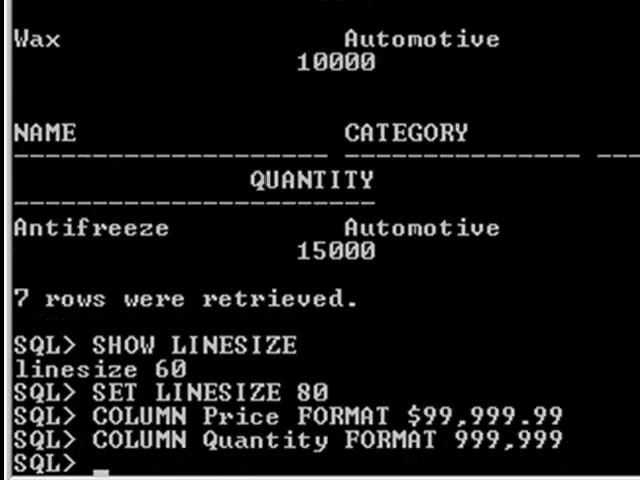
{"action": "type", "text": "SE"}
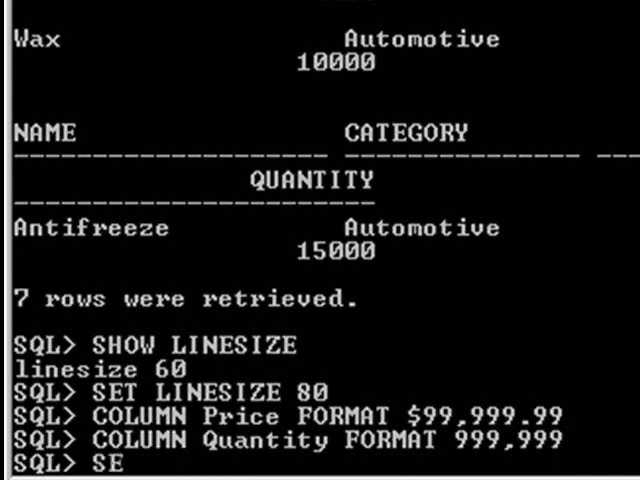